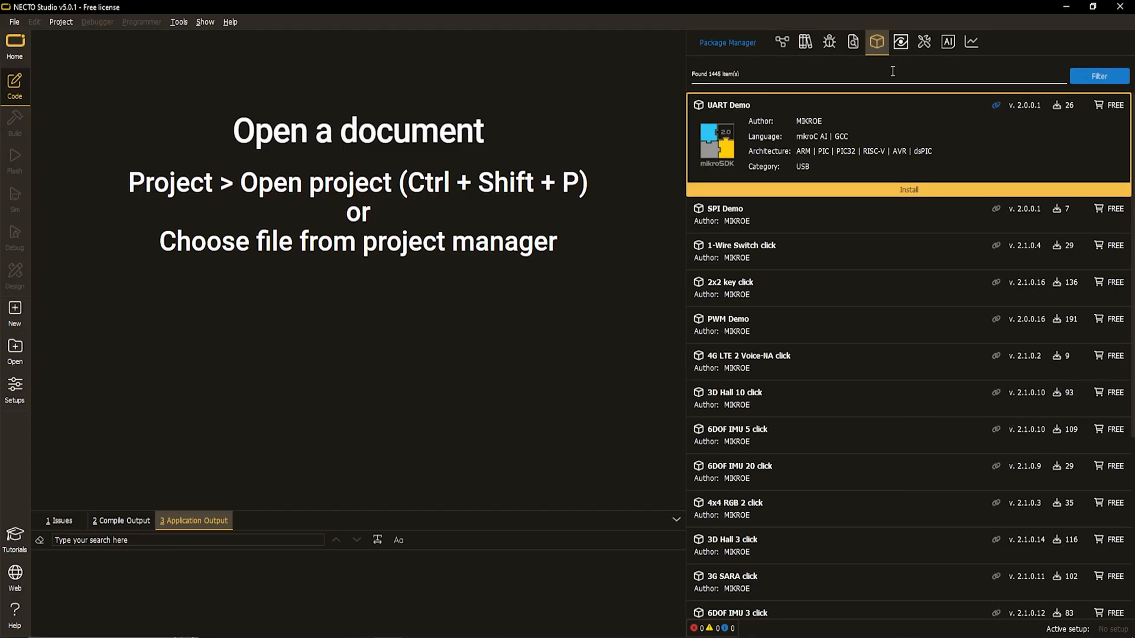
- Search for ClickID, install the package, and open its example project
{"action": "type", "text": "ClickID"}
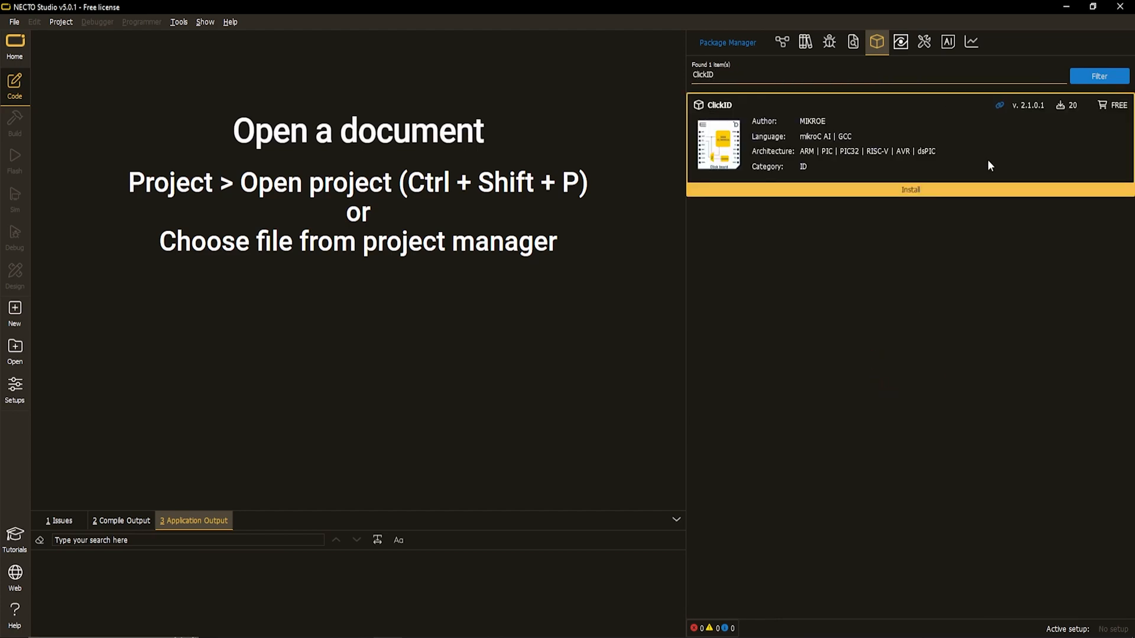
{"action": "left_click", "coordinate": [910, 190]}
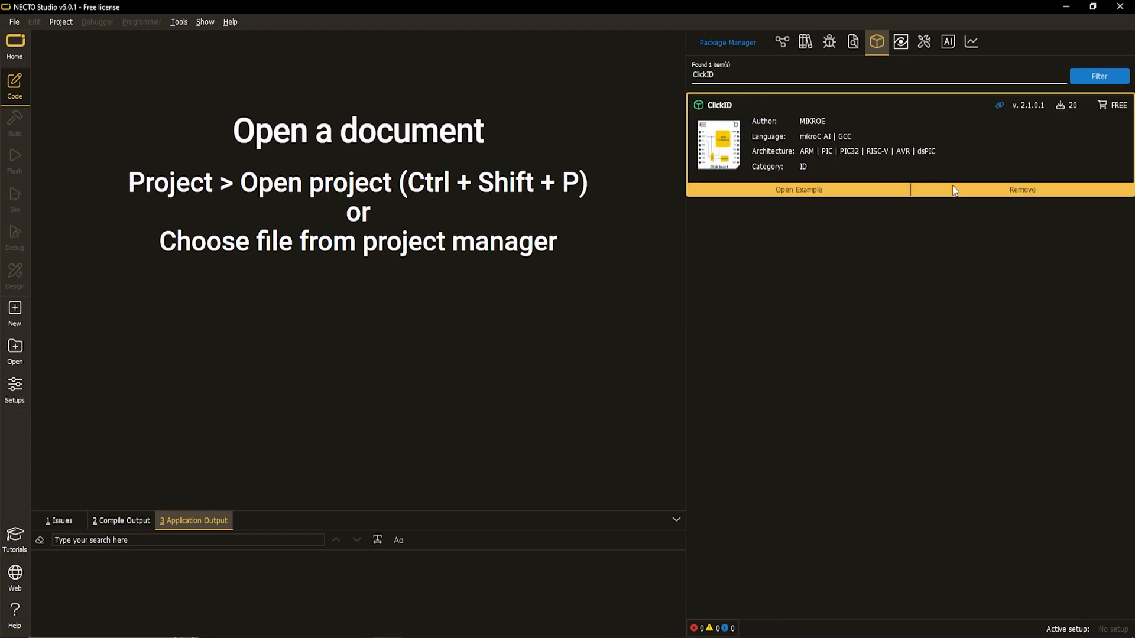
{"action": "left_click", "coordinate": [798, 190]}
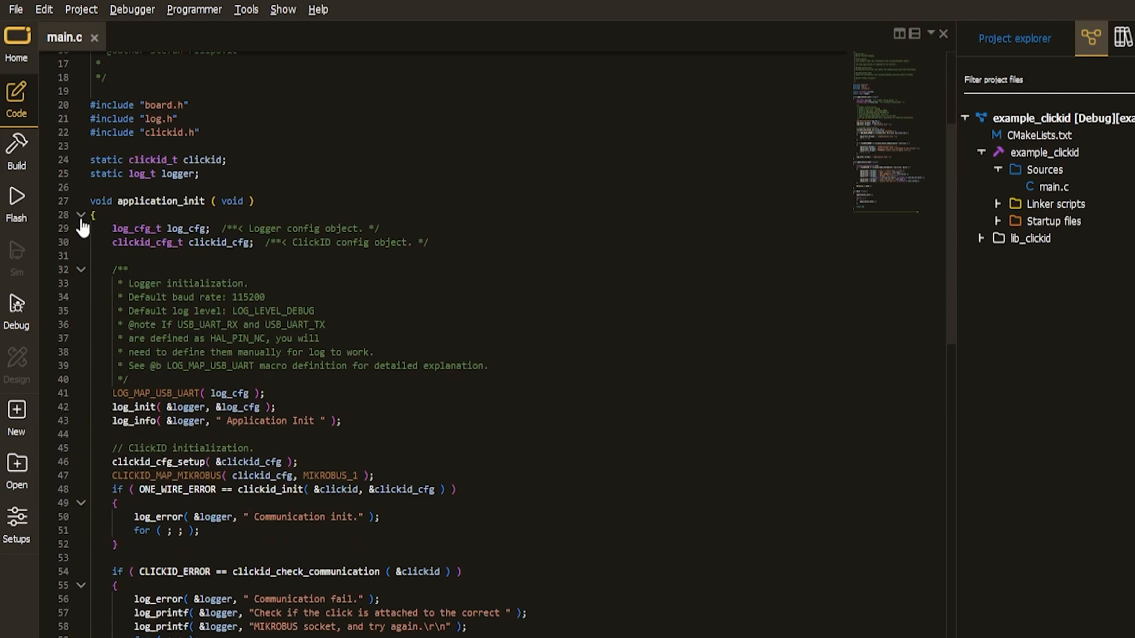
- Fold application_init and inspect the hw_rev.major and info.type fields in the ClickID example
{"action": "left_click", "coordinate": [81, 215]}
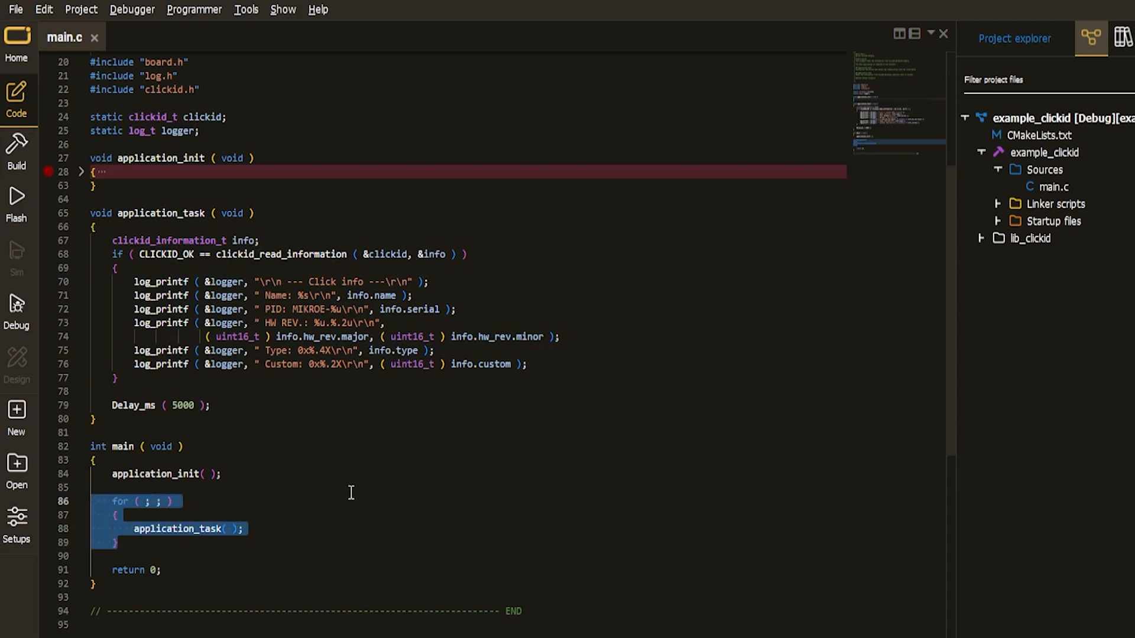
{"action": "double_click", "coordinate": [281, 254]}
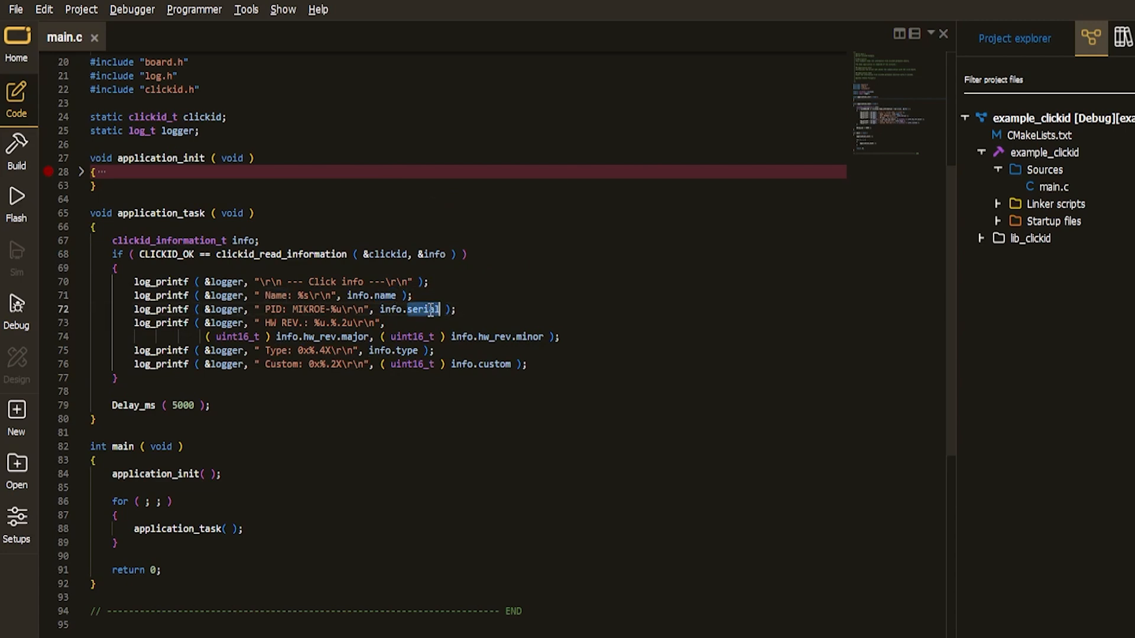
{"action": "mouse_move", "coordinate": [307, 337]}
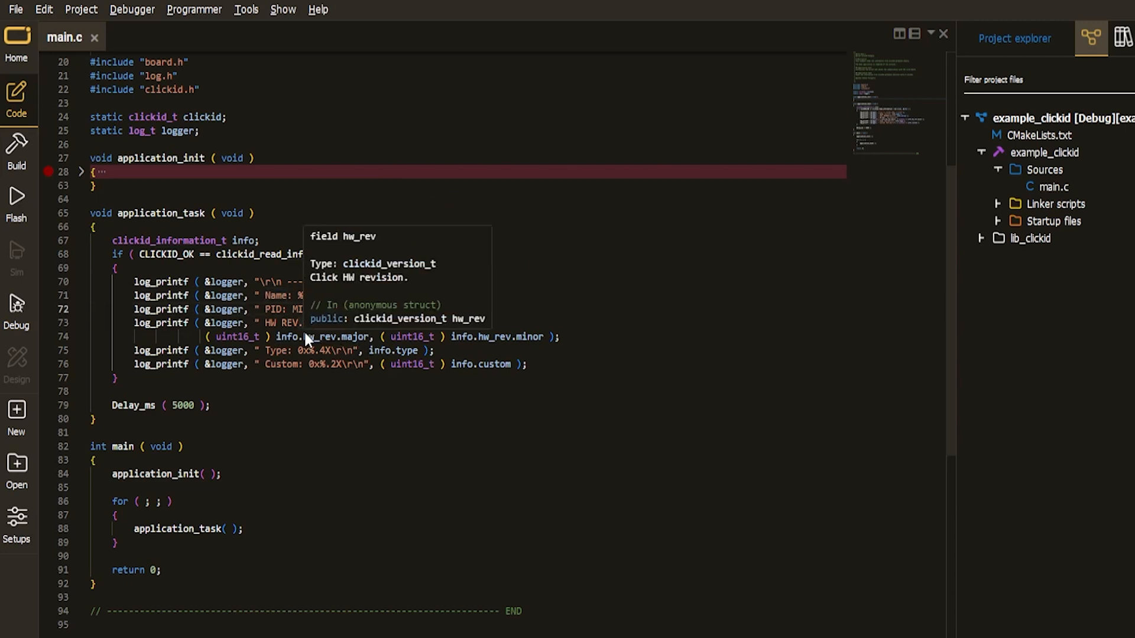
{"action": "double_click", "coordinate": [338, 336]}
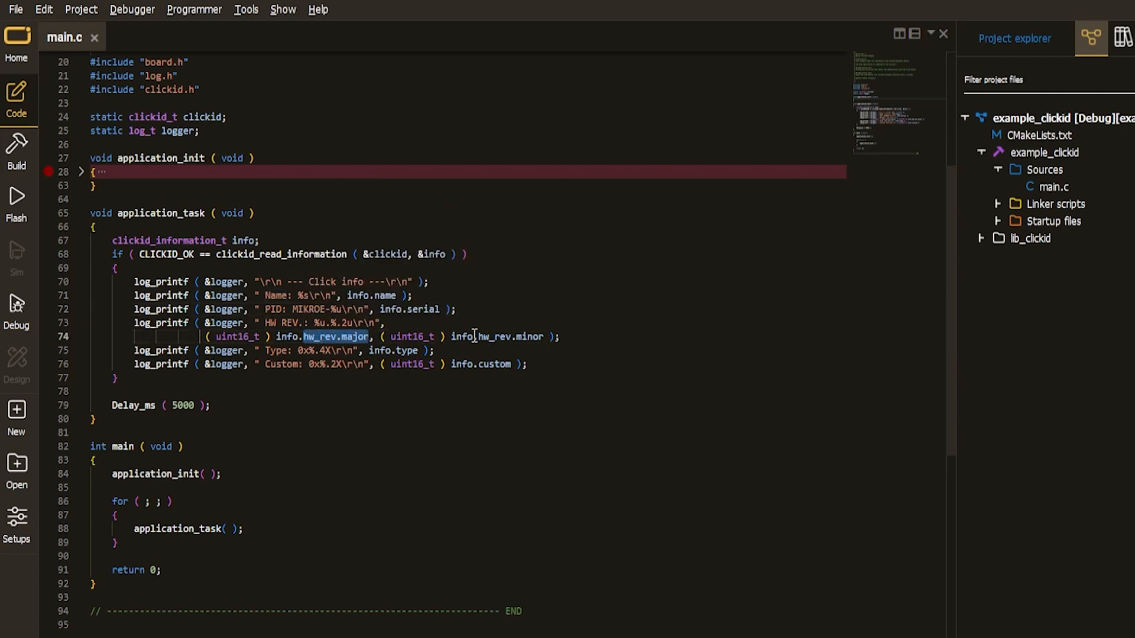
{"action": "double_click", "coordinate": [478, 364]}
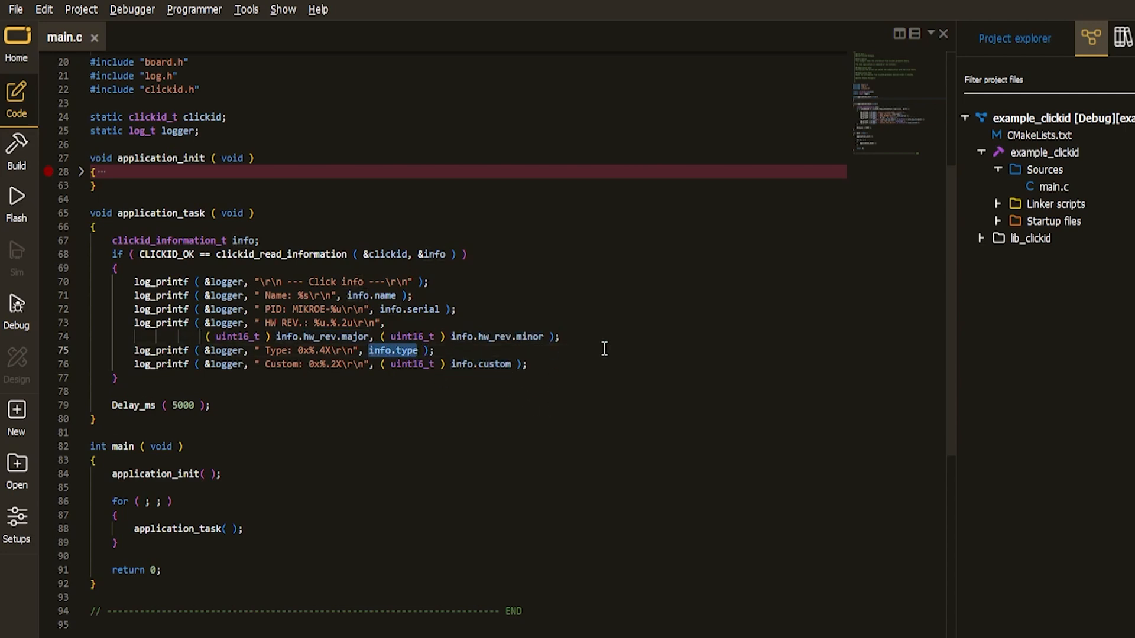
{"action": "left_click", "coordinate": [132, 9]}
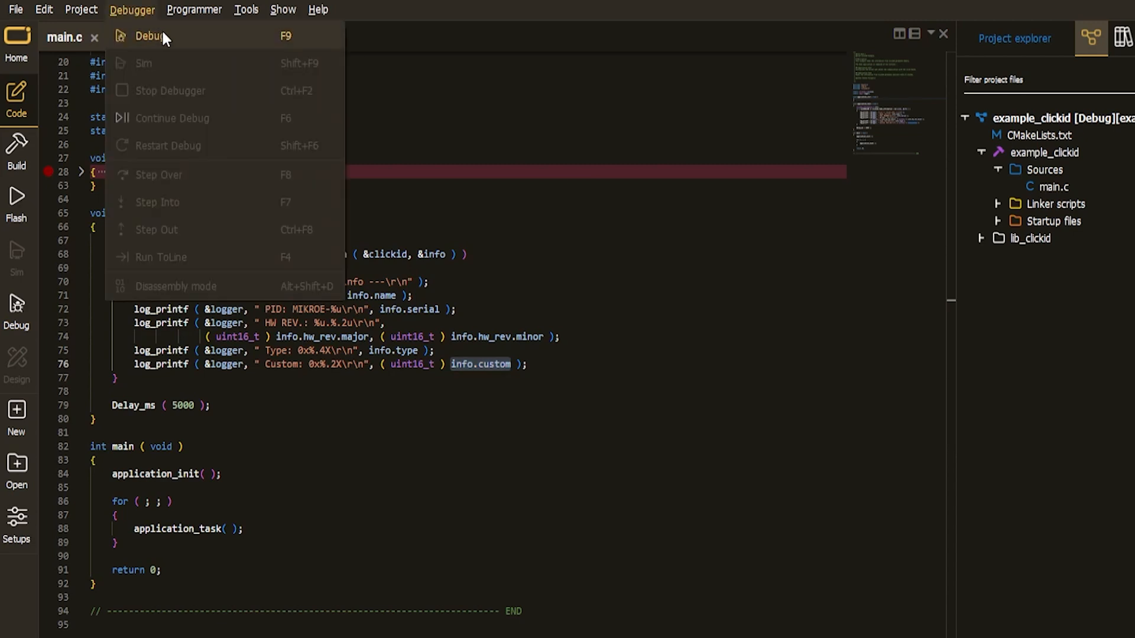
- Debug and continue the ClickID example to print Charger 26 info, then find Charger 26 in Package Manager
{"action": "left_click", "coordinate": [152, 36]}
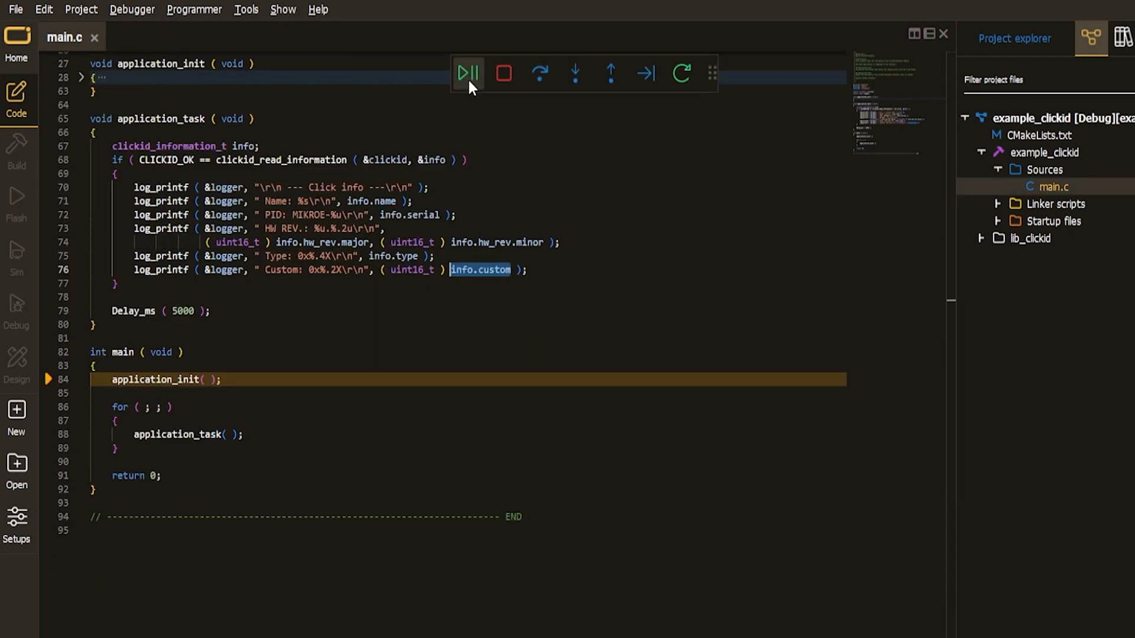
{"action": "left_click", "coordinate": [467, 73]}
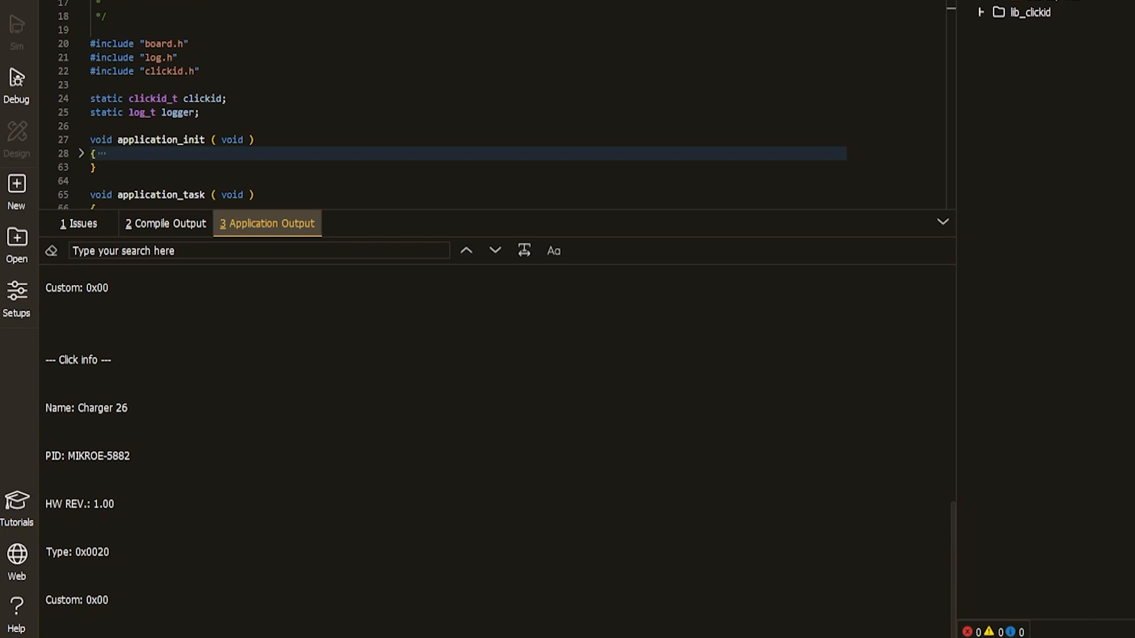
{"action": "left_click", "coordinate": [773, 36]}
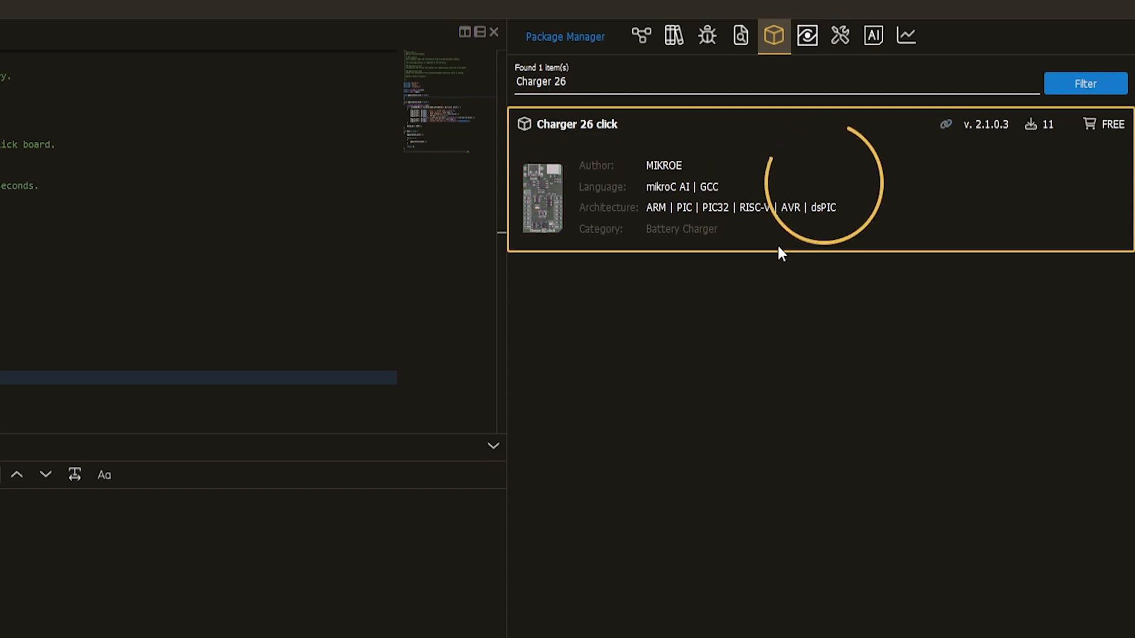
- Open the Charger 26 click example project and look over its brief description
{"action": "left_click", "coordinate": [796, 196]}
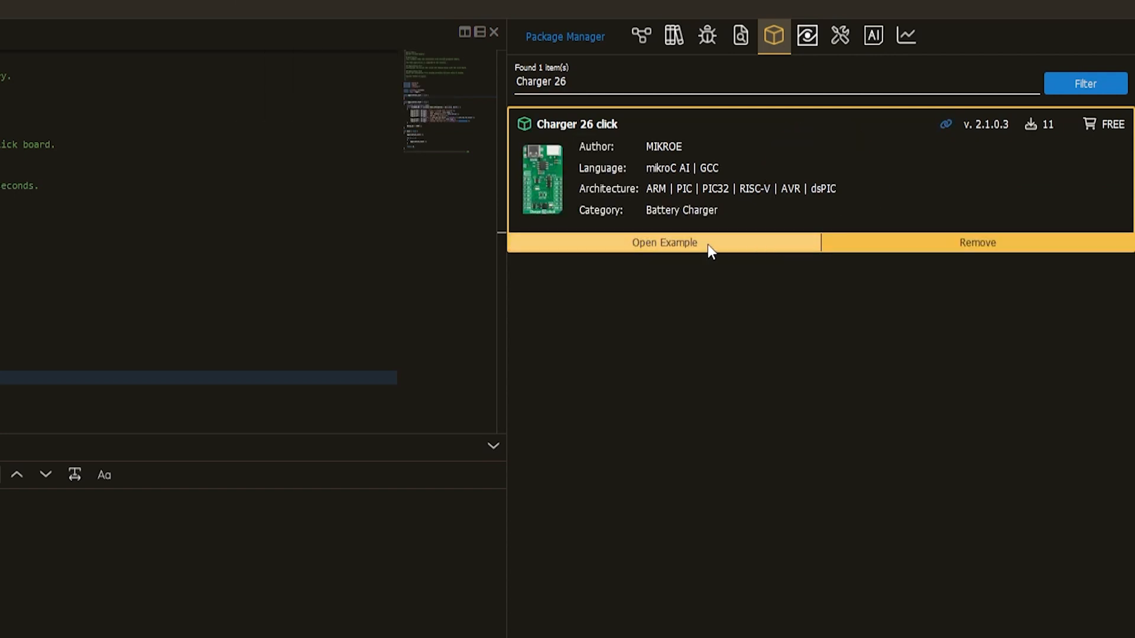
{"action": "left_click", "coordinate": [663, 242]}
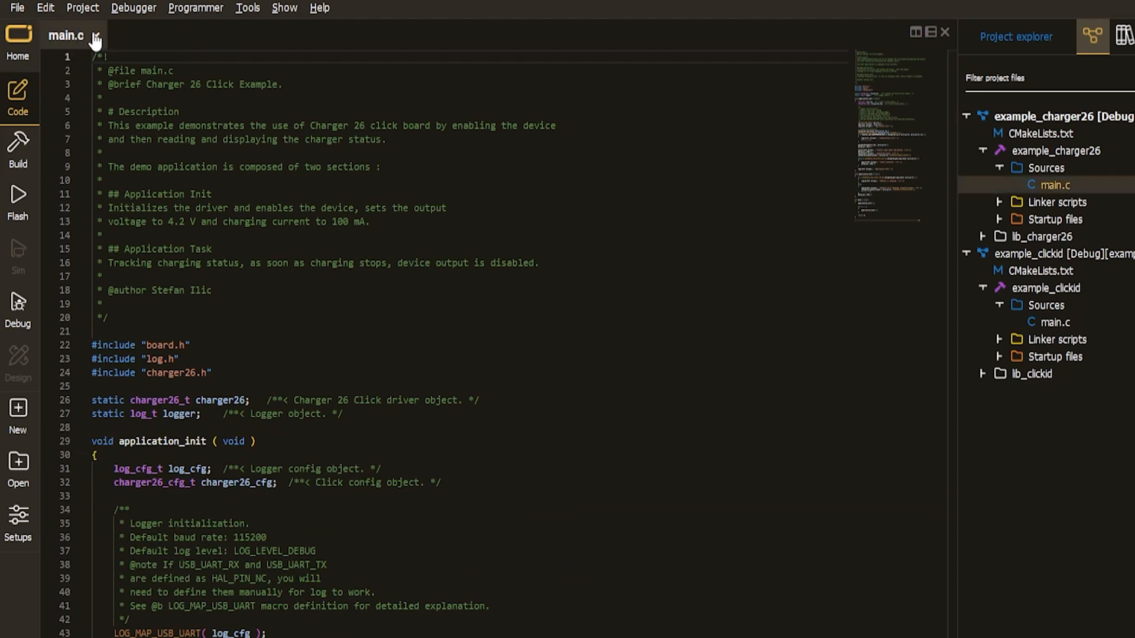
{"action": "double_click", "coordinate": [214, 84]}
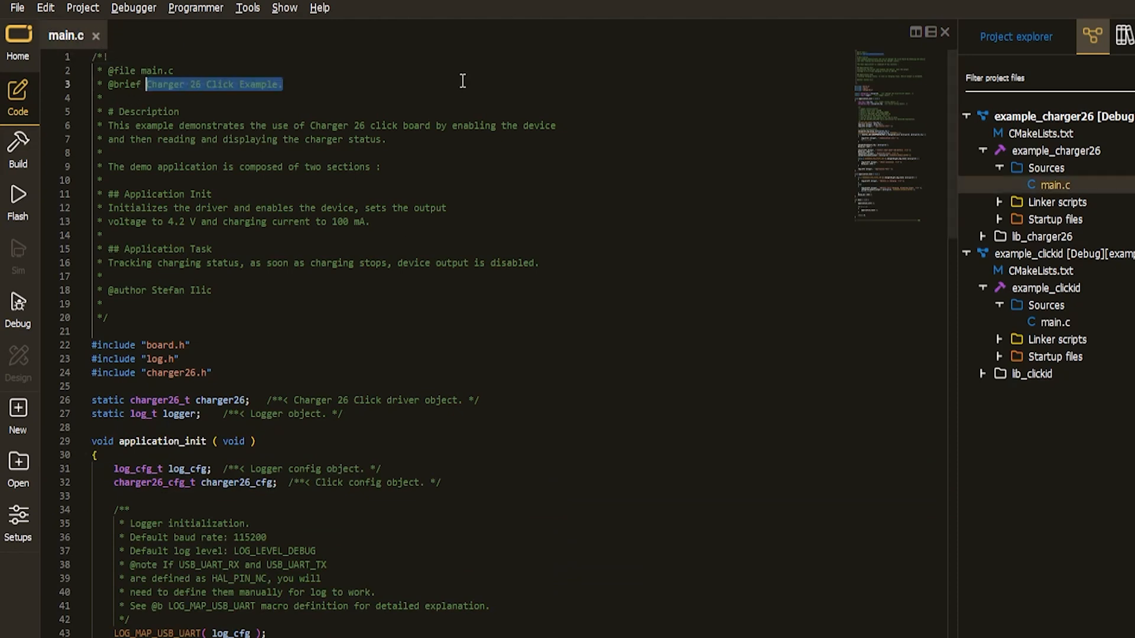
{"action": "left_click", "coordinate": [465, 84]}
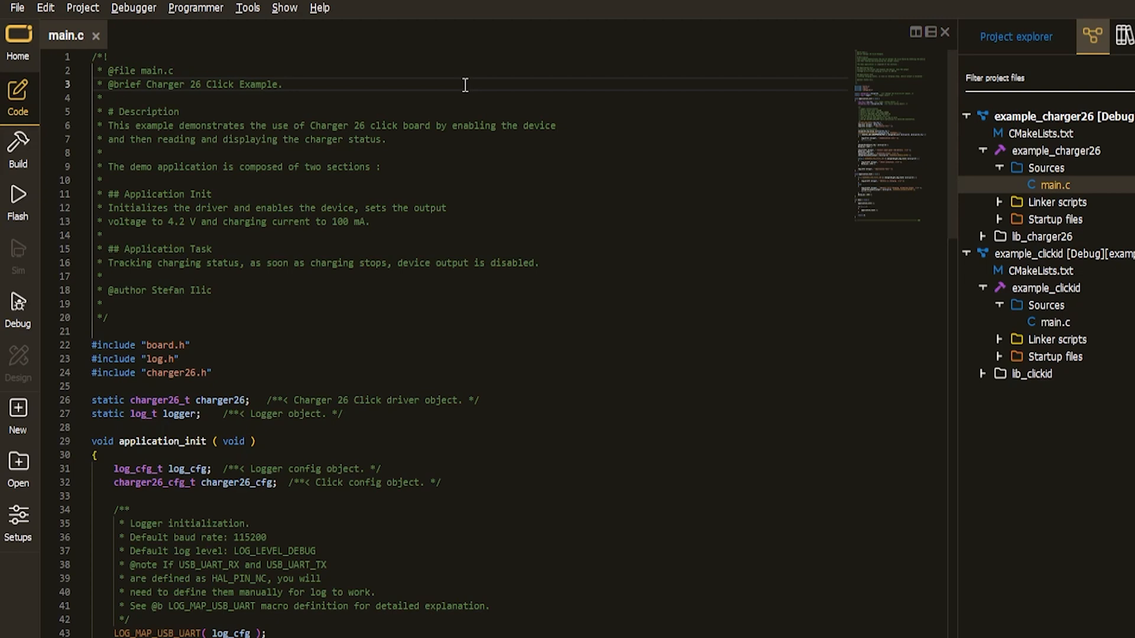
- Fold application_init in main.c and highlight the battery charging message
{"action": "scroll", "scroll_direction": "down", "scroll_amount": 3}
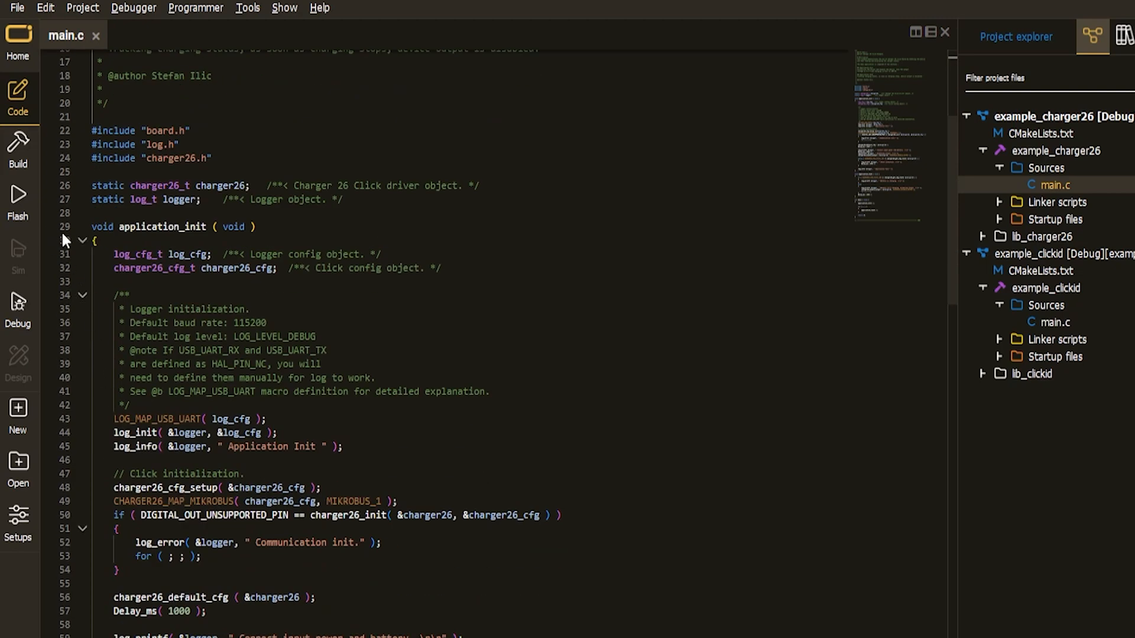
{"action": "left_click", "coordinate": [82, 241]}
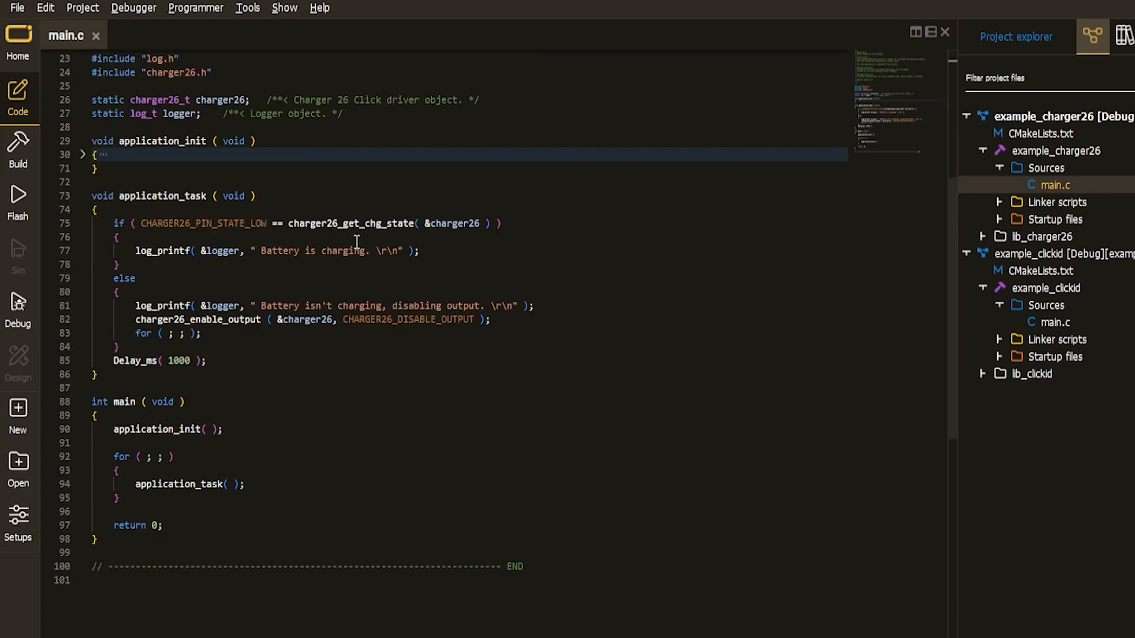
{"action": "double_click", "coordinate": [350, 223]}
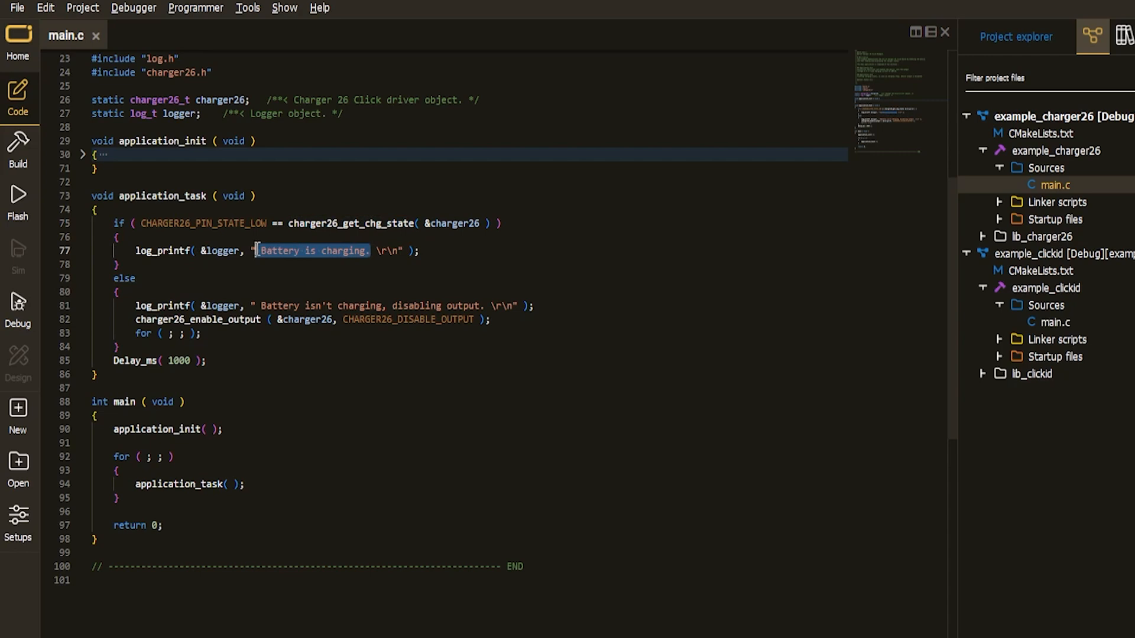
{"action": "left_click", "coordinate": [134, 8]}
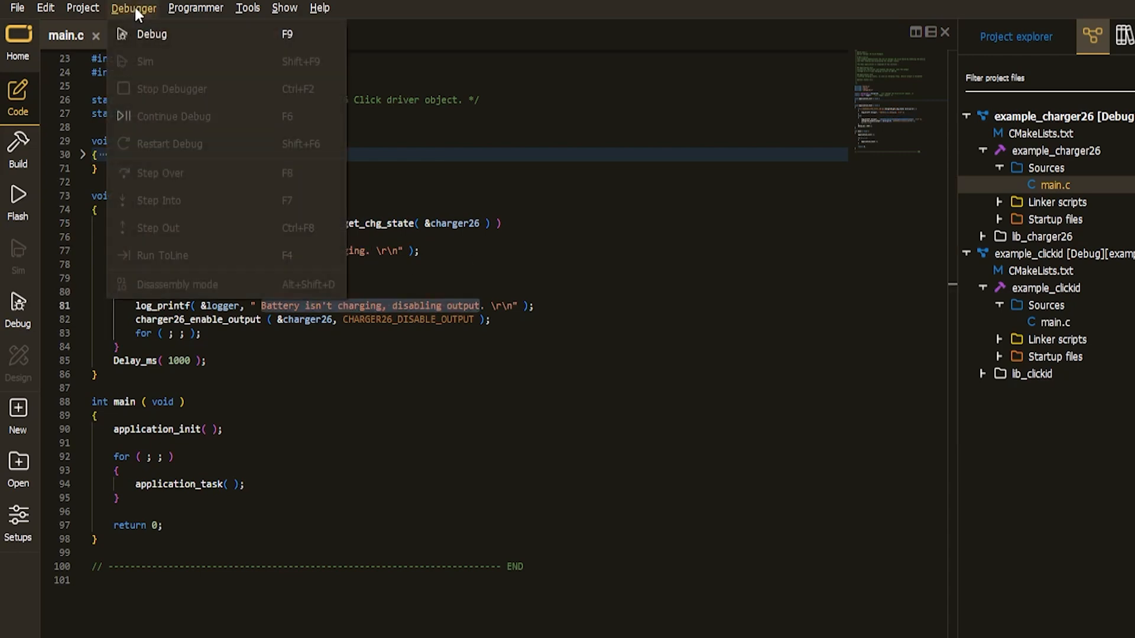
- Debug the Charger 26 example until output shows the battery charging, then end the session
{"action": "left_click", "coordinate": [151, 34]}
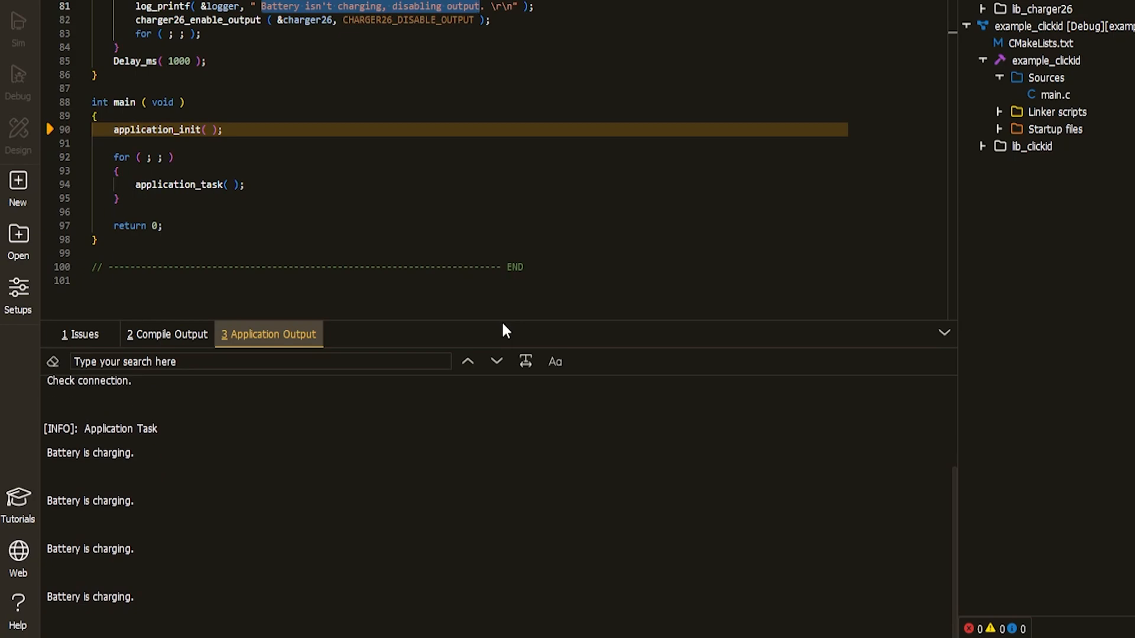
{"action": "left_click", "coordinate": [61, 22]}
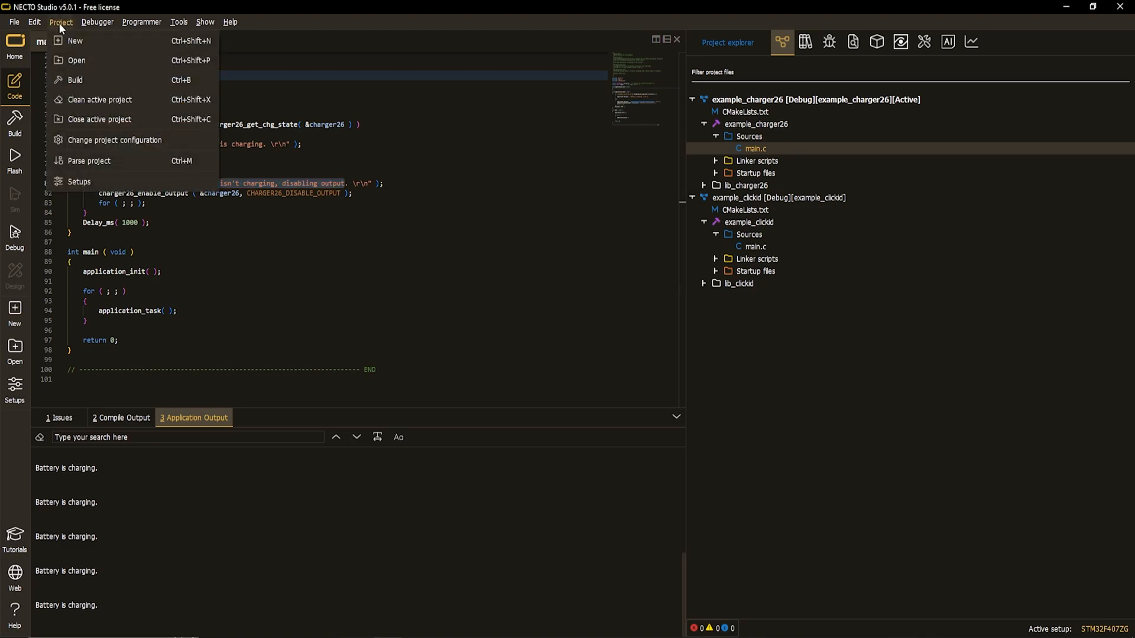
- Create the Designer-type project proj_designer and scroll through its generated main.c
{"action": "left_click", "coordinate": [74, 41]}
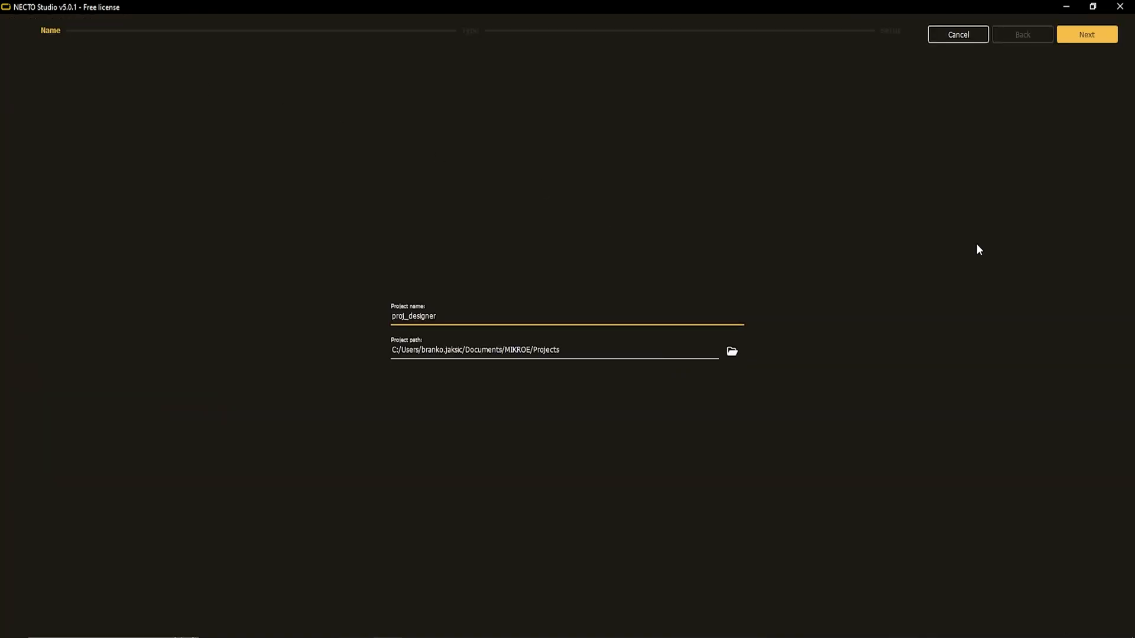
{"action": "left_click", "coordinate": [1086, 34]}
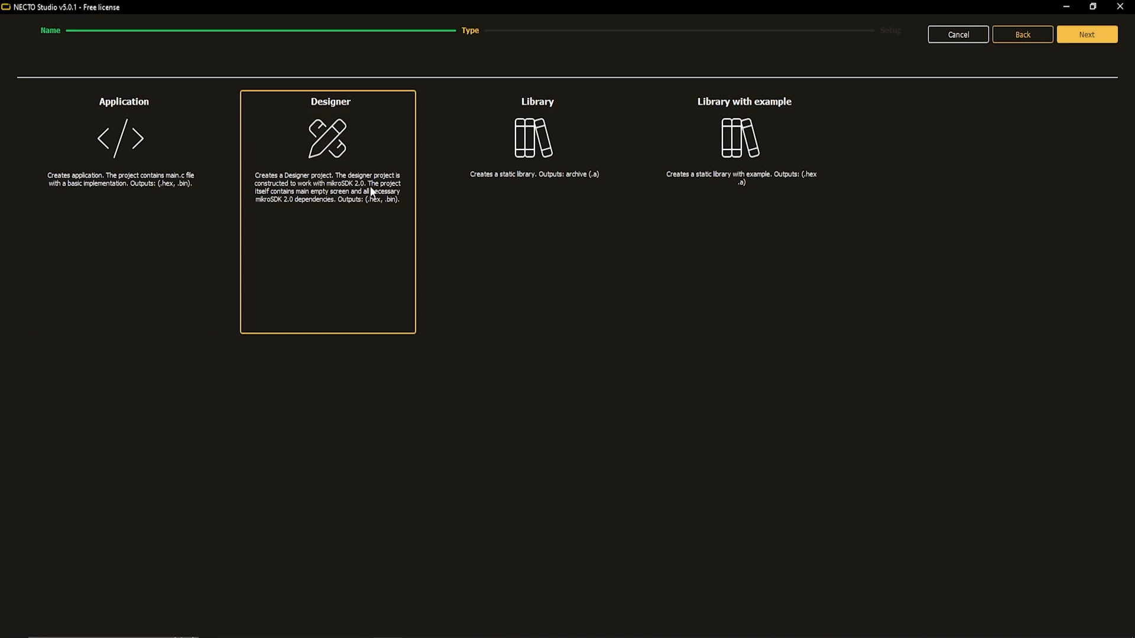
{"action": "left_click", "coordinate": [1086, 35]}
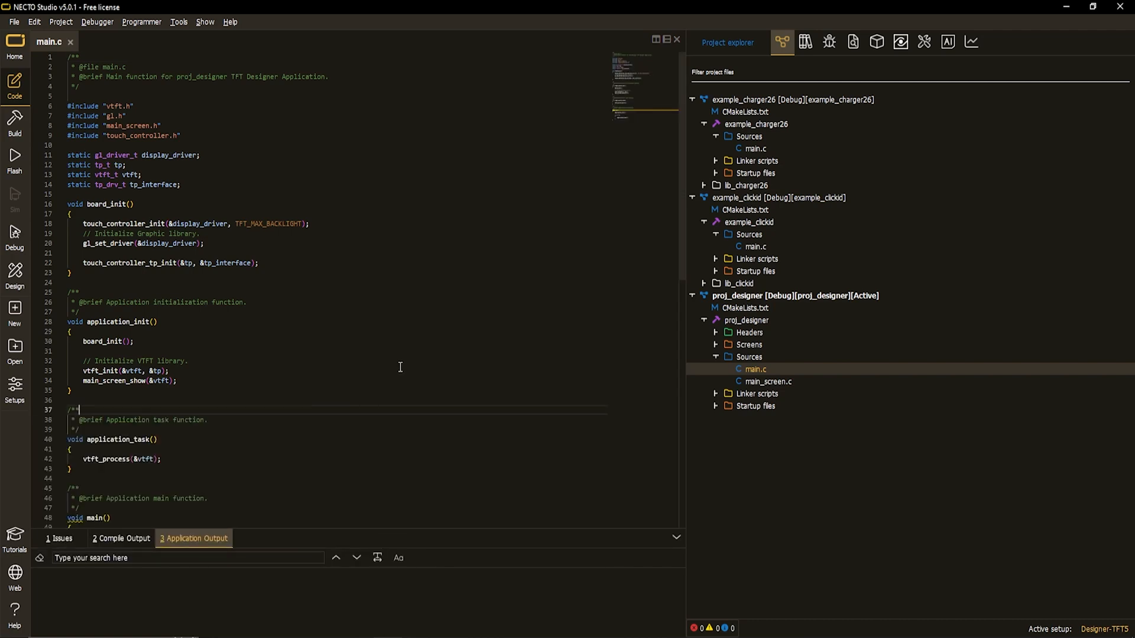
{"action": "scroll", "scroll_direction": "down", "scroll_amount": 3}
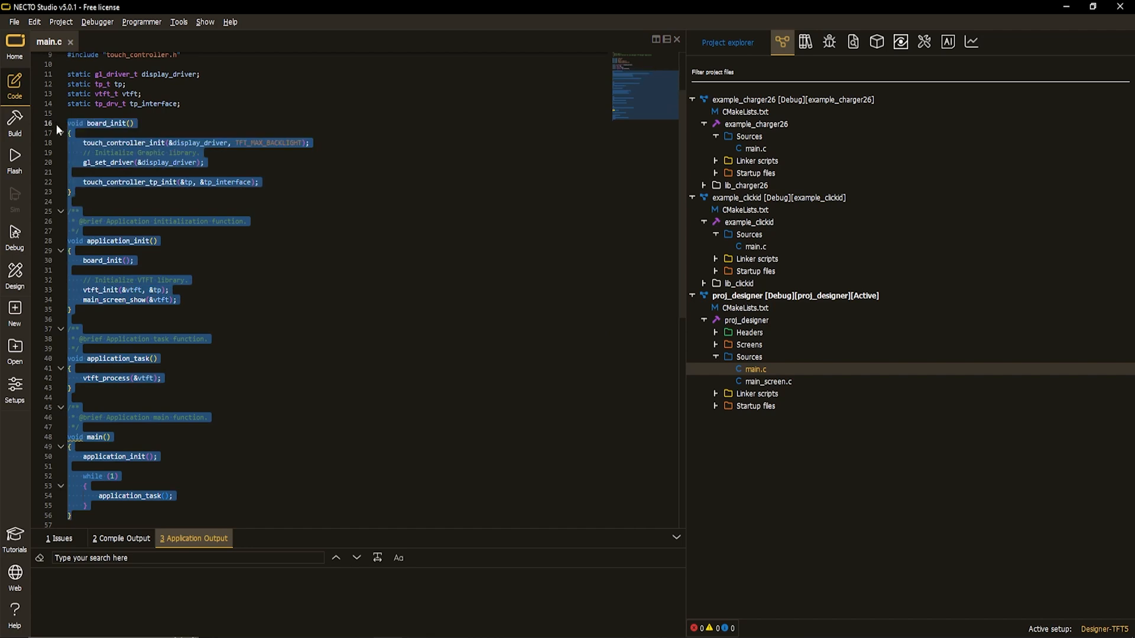
{"action": "left_click", "coordinate": [204, 162]}
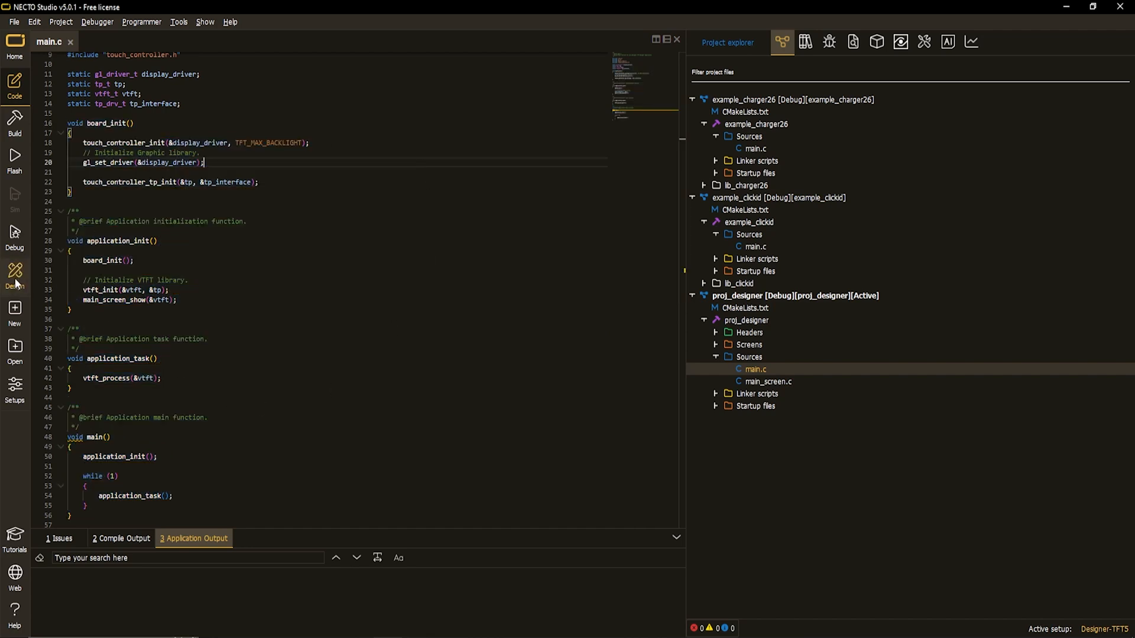
- Open main_screen in the Design view and bring up the background Color picker
{"action": "left_click", "coordinate": [14, 275]}
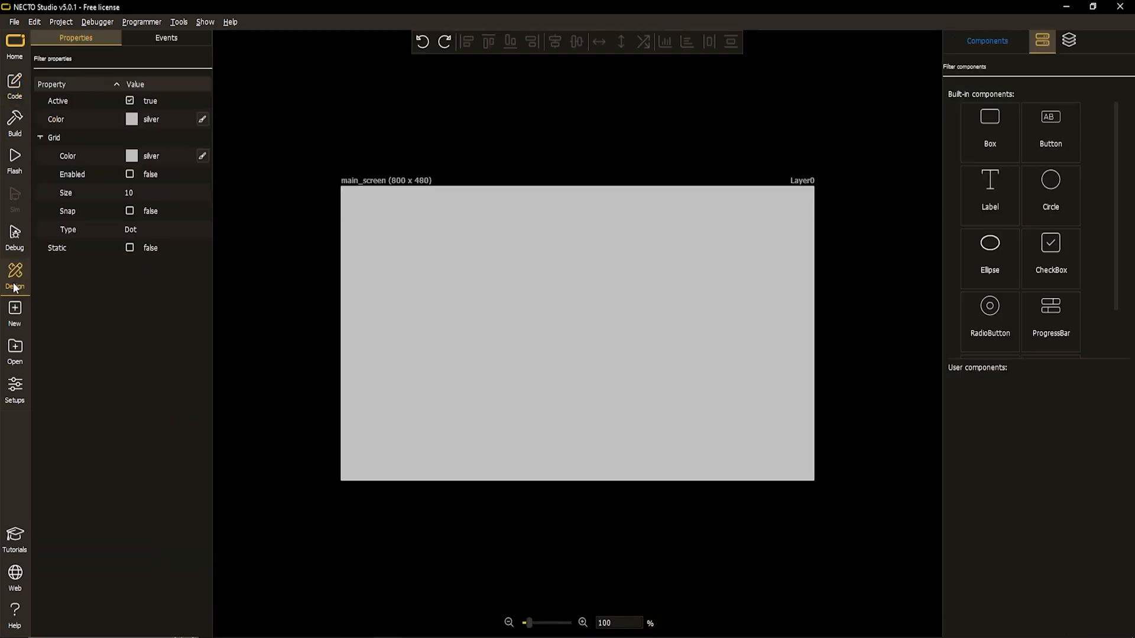
{"action": "left_click", "coordinate": [203, 120]}
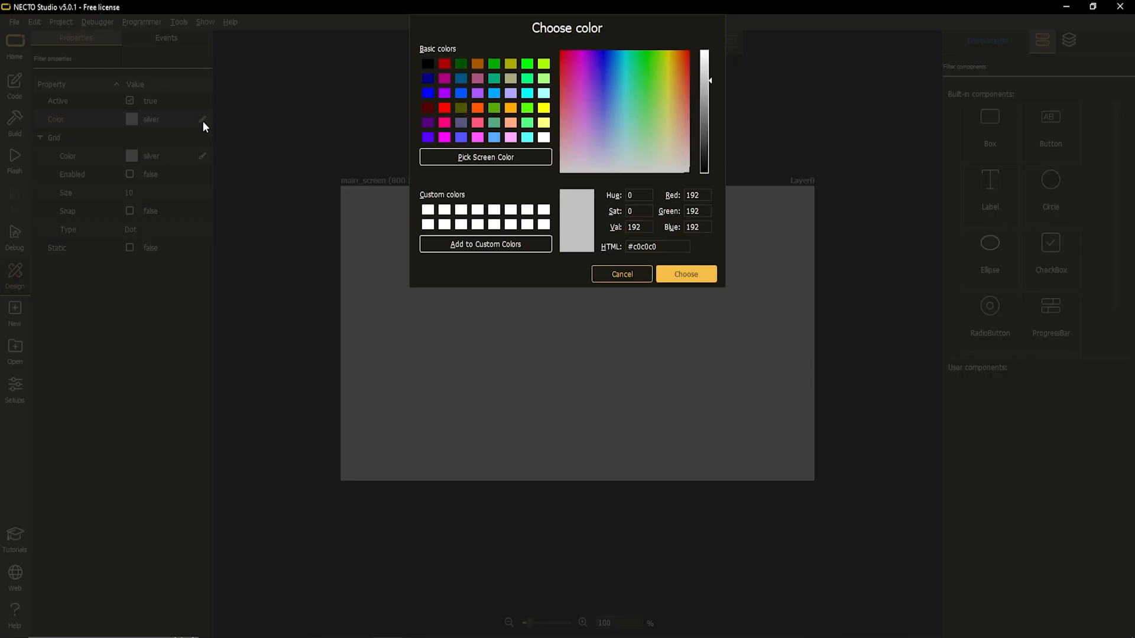
{"action": "left_click", "coordinate": [684, 274]}
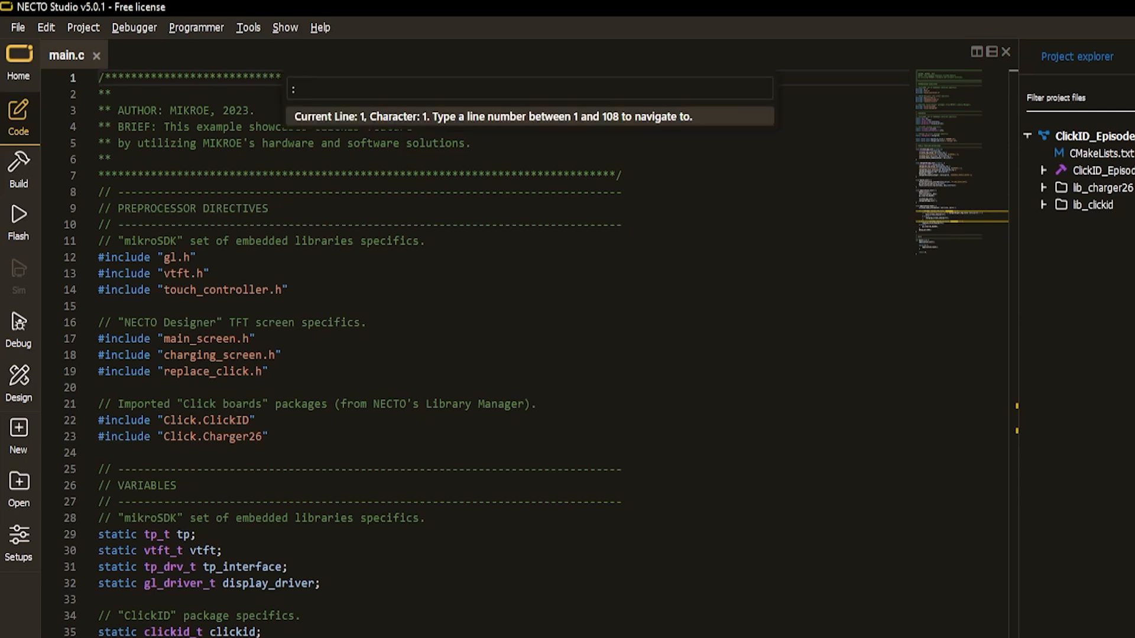
{"action": "mouse_move", "coordinate": [625, 121]}
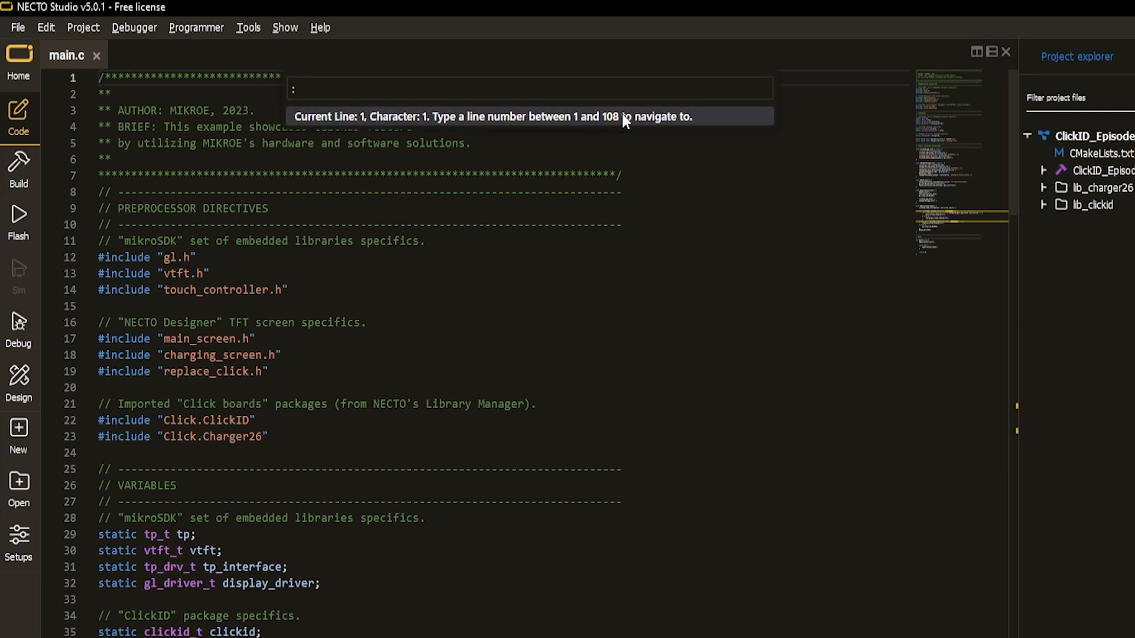
- Go to line 108 and highlight the application_init and application_task calls in main
{"action": "type", "text": "108"}
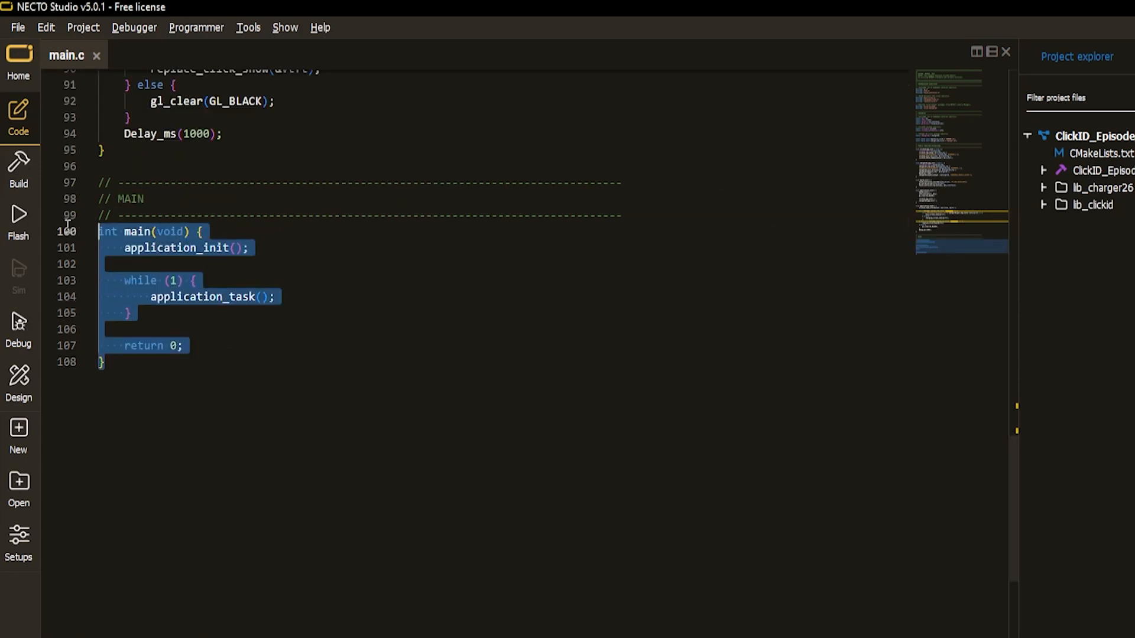
{"action": "double_click", "coordinate": [174, 248]}
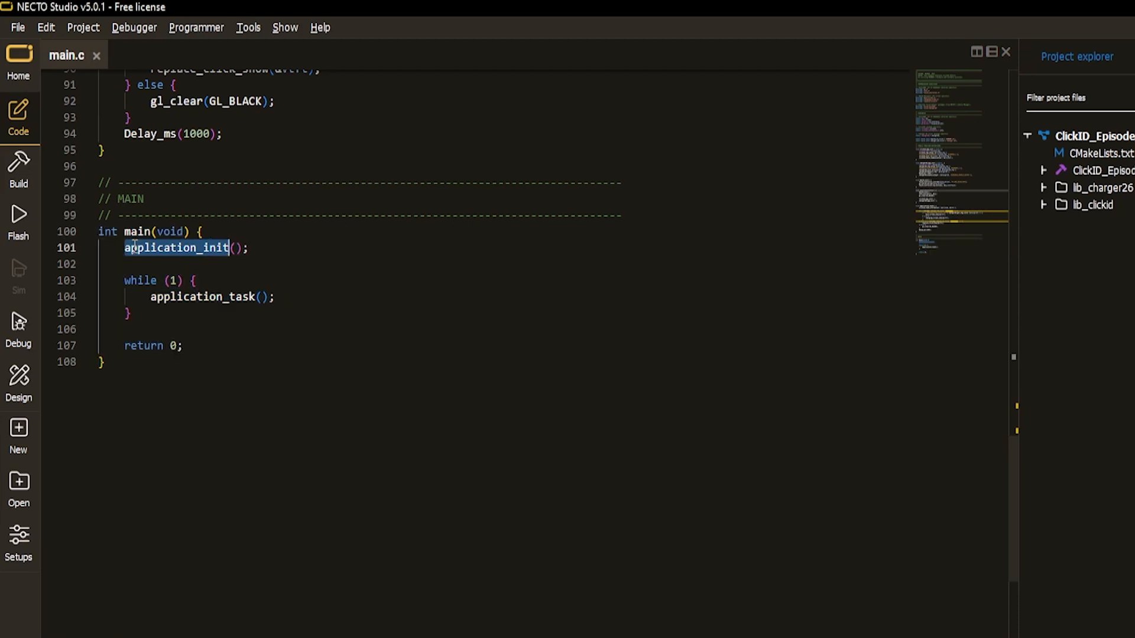
{"action": "double_click", "coordinate": [201, 297]}
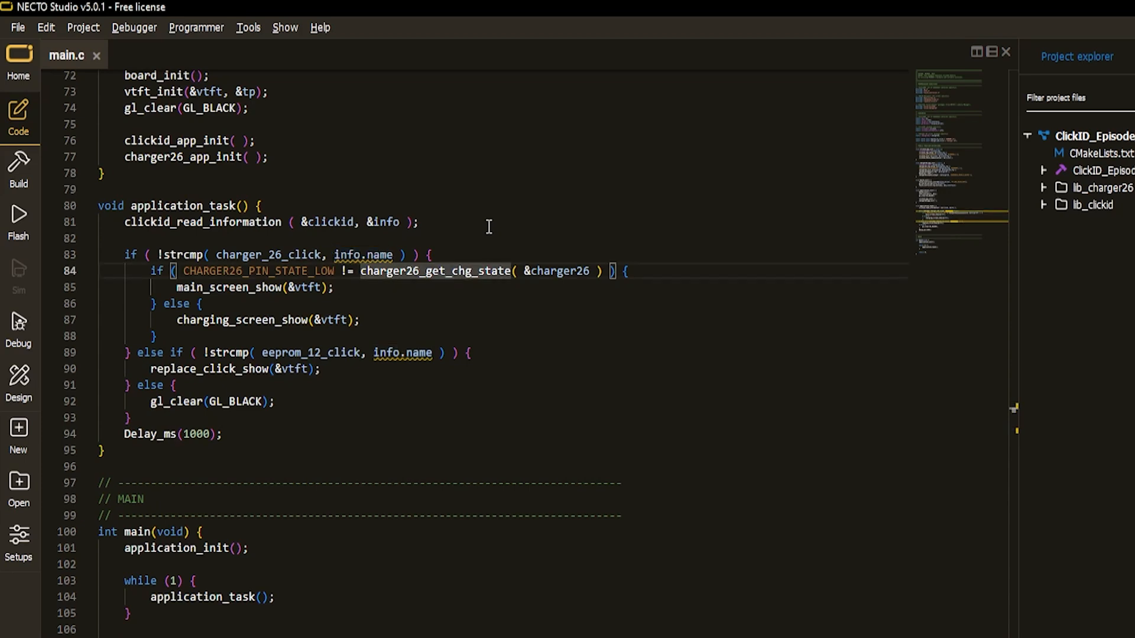
- Highlight charger26_get_chg_state and eeprom_12_click, review the replace_click screen, and return to main.c
{"action": "double_click", "coordinate": [434, 271]}
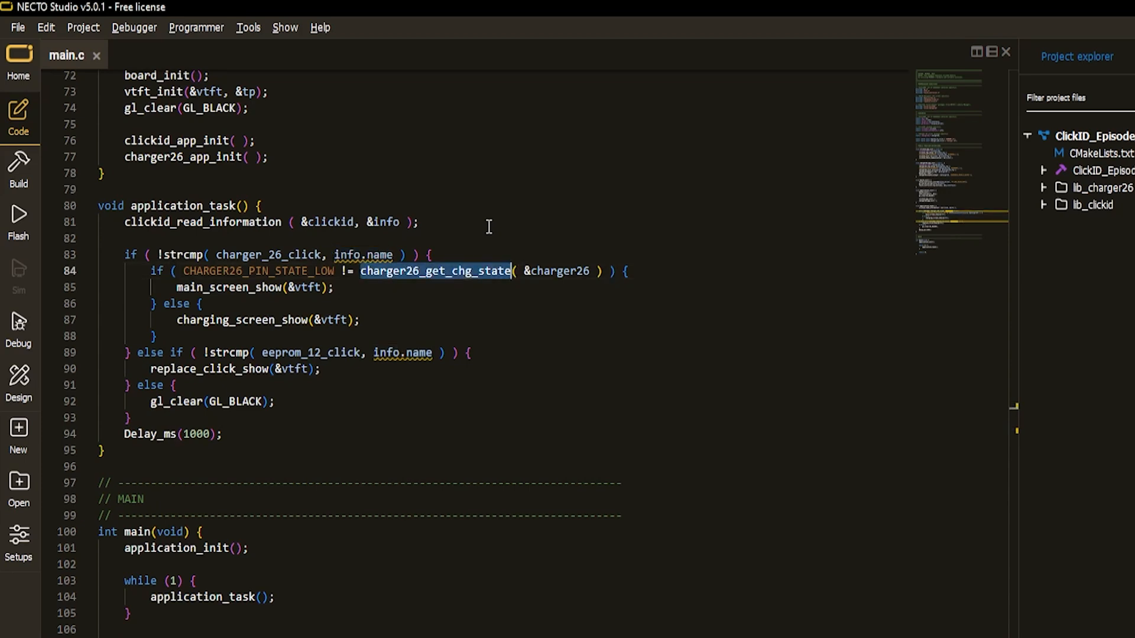
{"action": "double_click", "coordinate": [229, 287]}
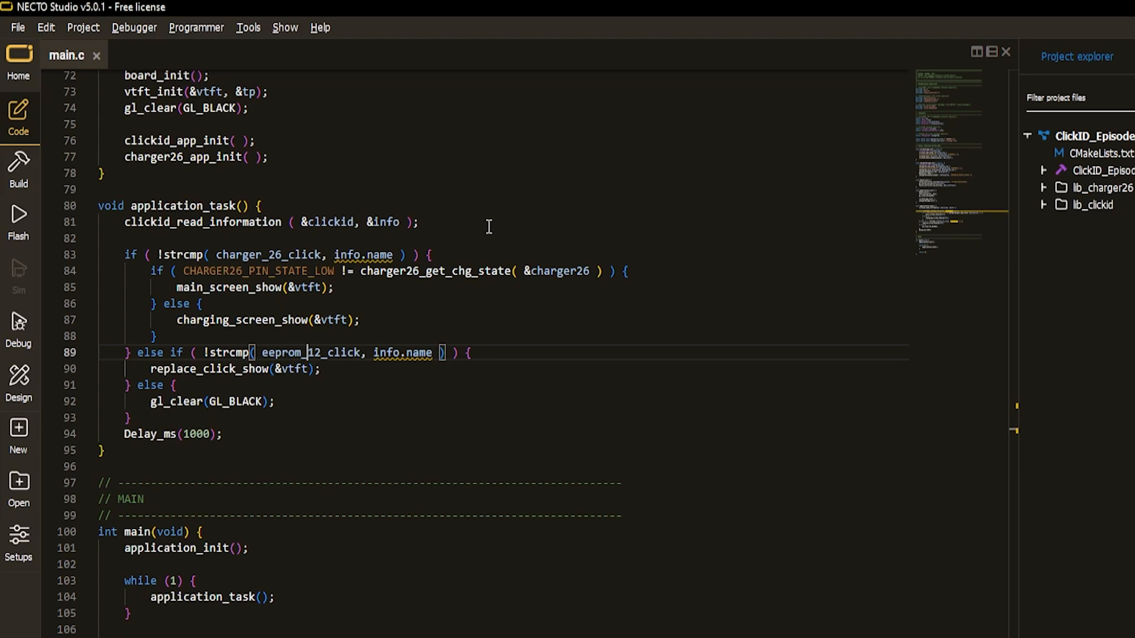
{"action": "double_click", "coordinate": [311, 352]}
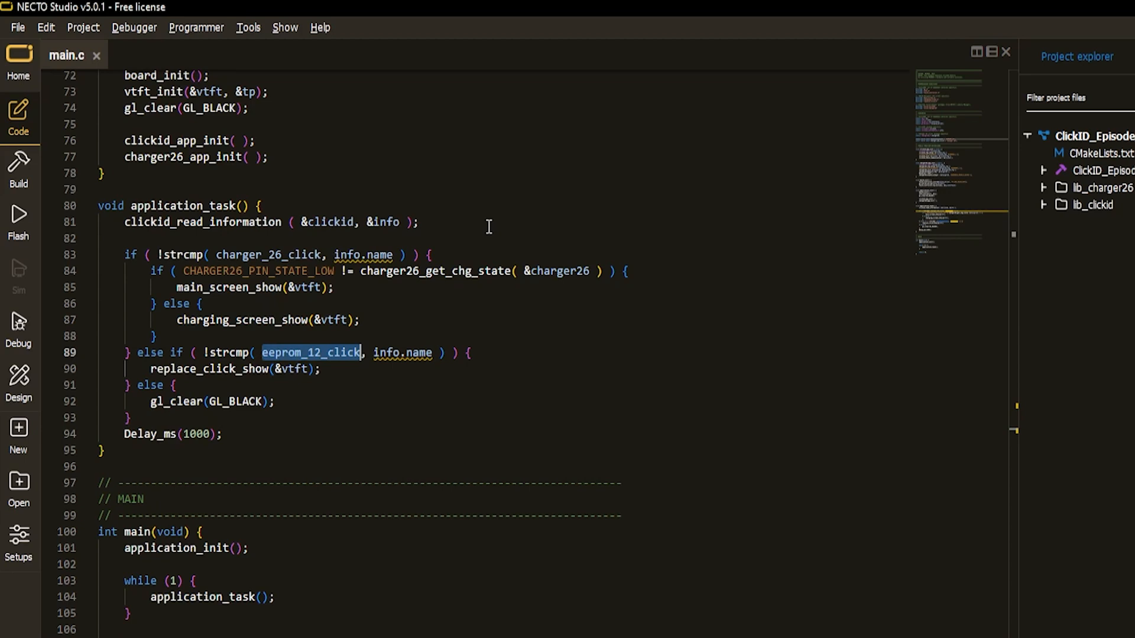
{"action": "double_click", "coordinate": [208, 369]}
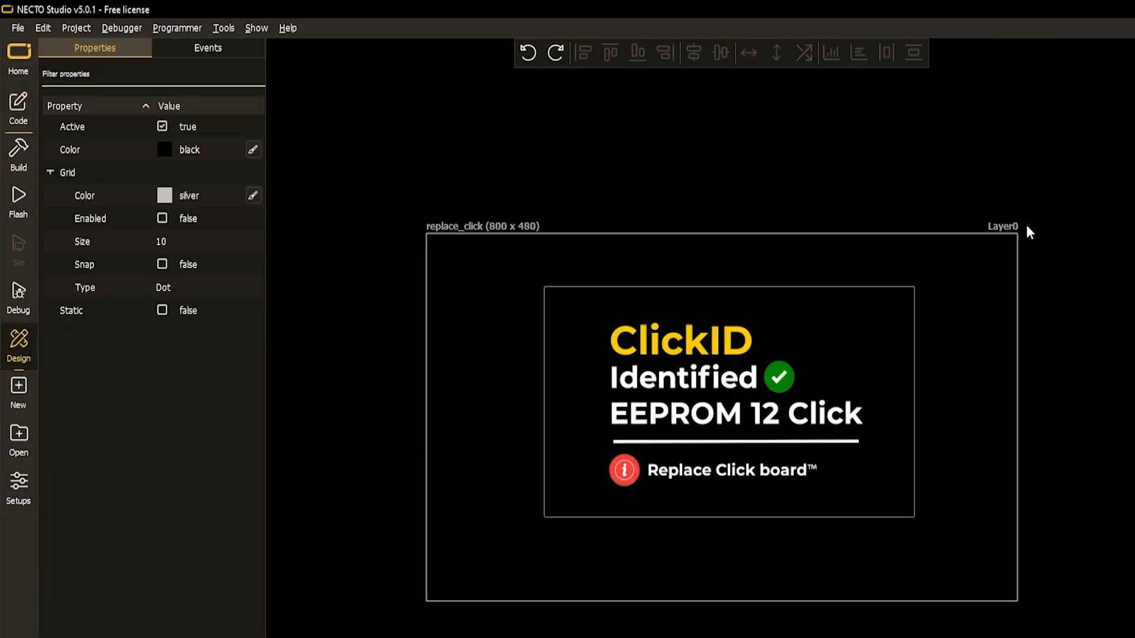
{"action": "left_click", "coordinate": [18, 109]}
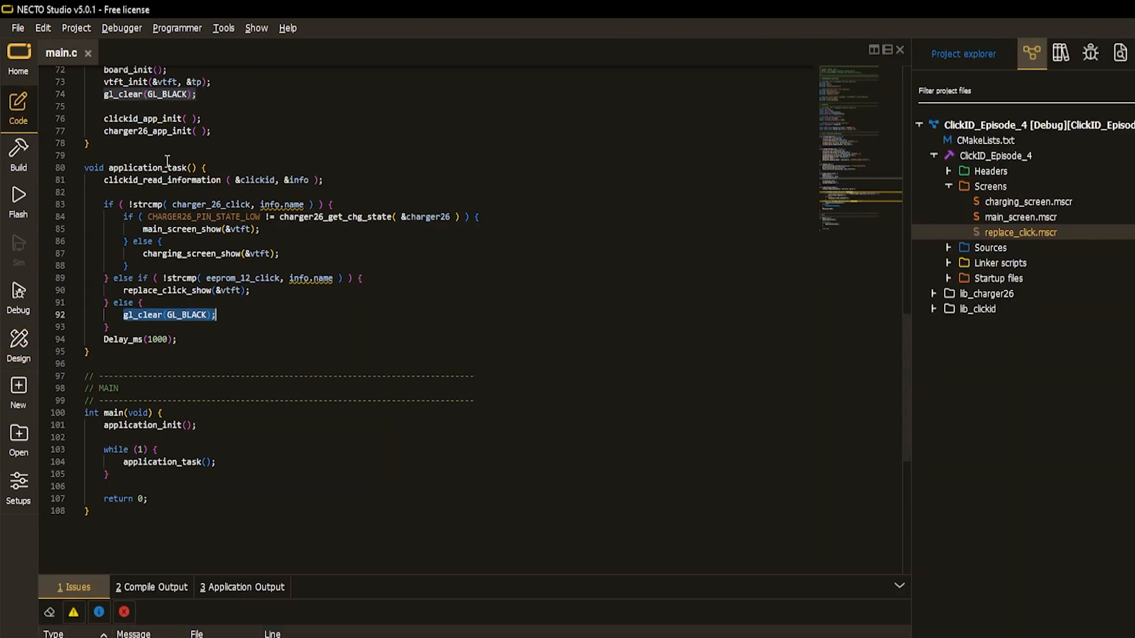